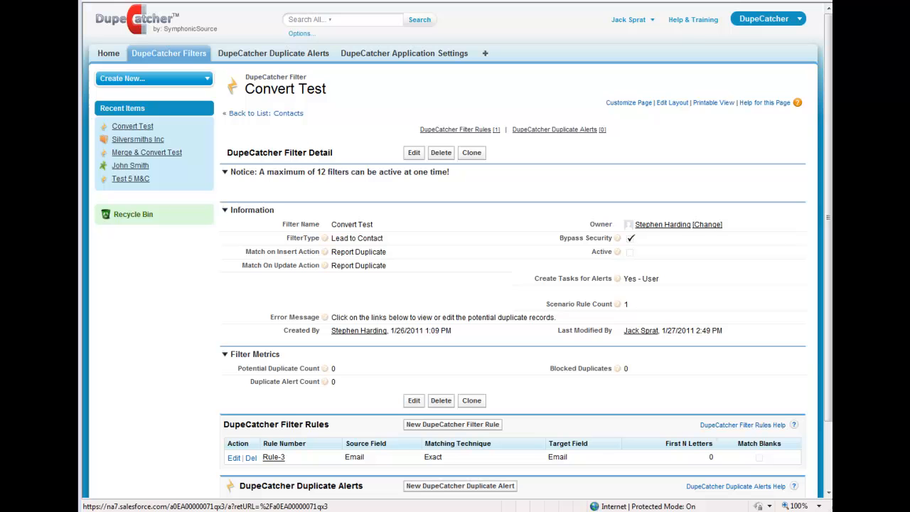
# Edit the Convert Test filter, mark it Active, and save
pyautogui.scroll(-3)
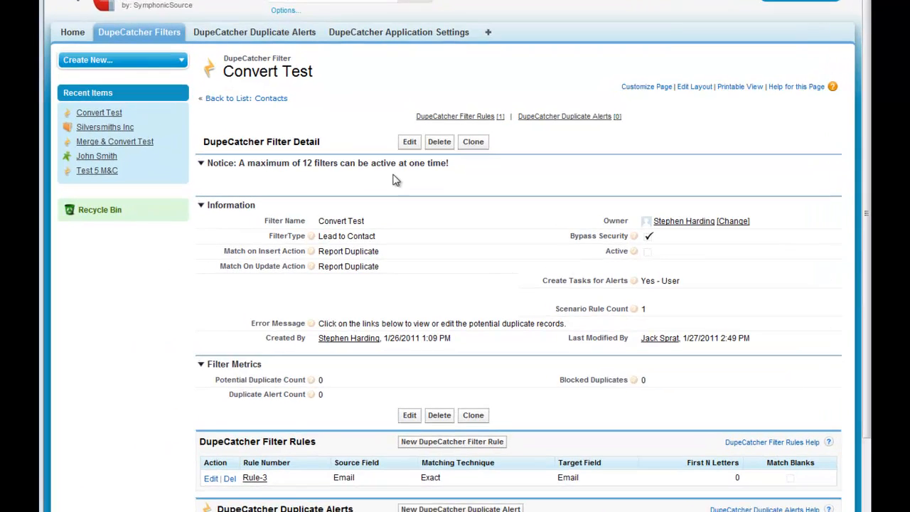
pyautogui.click(408, 141)
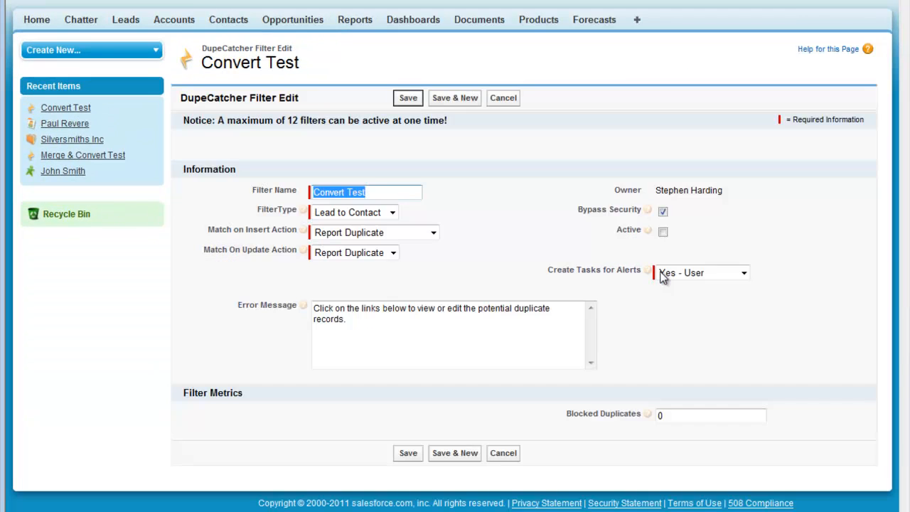
pyautogui.click(662, 231)
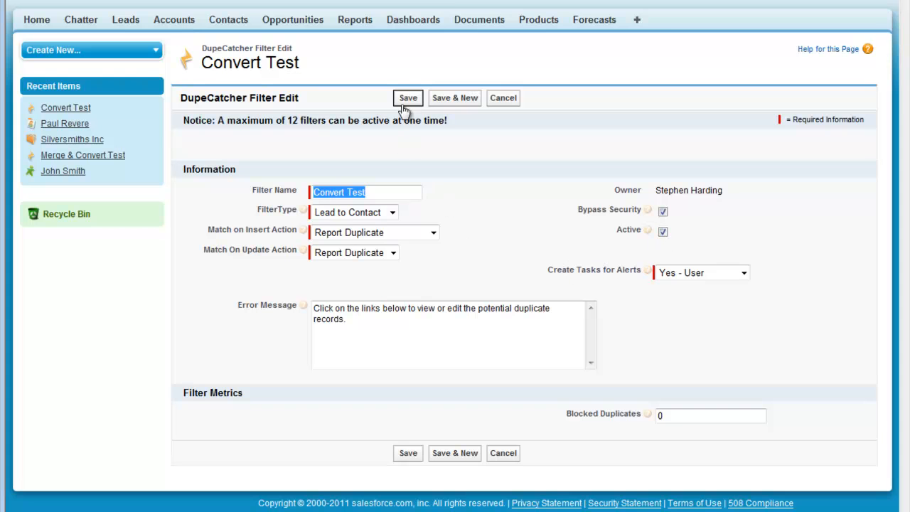
pyautogui.click(408, 97)
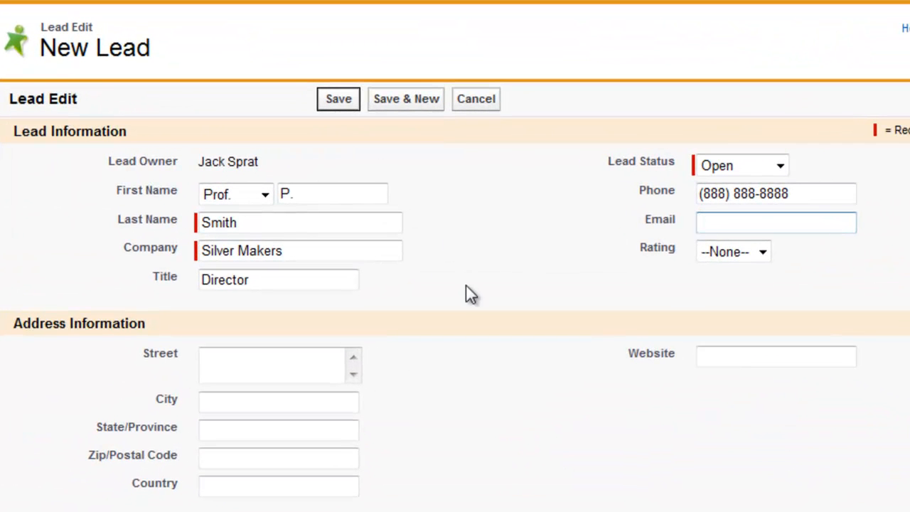
pyautogui.moveTo(475, 307)
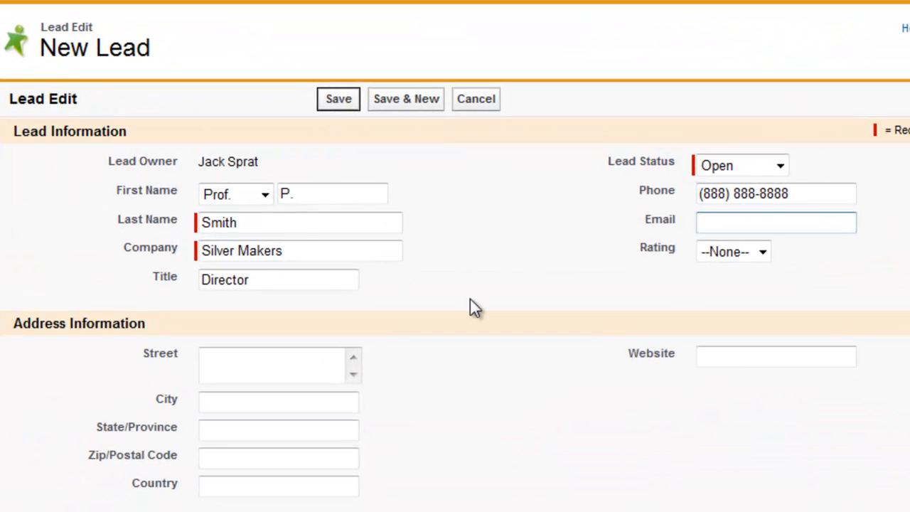
pyautogui.click(775, 222)
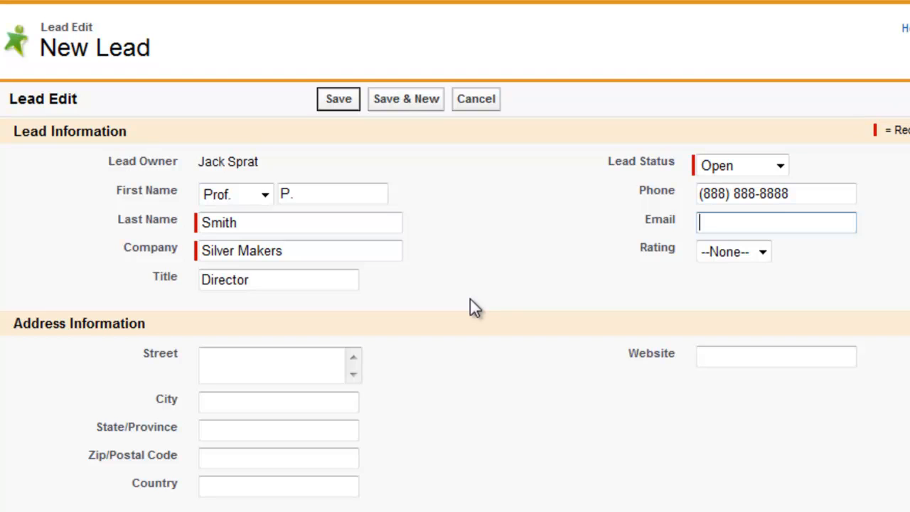
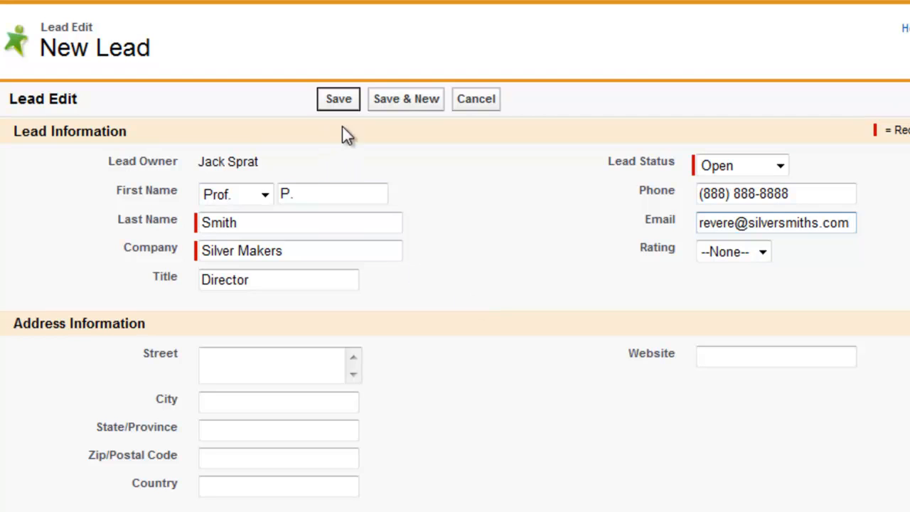
pyautogui.click(338, 99)
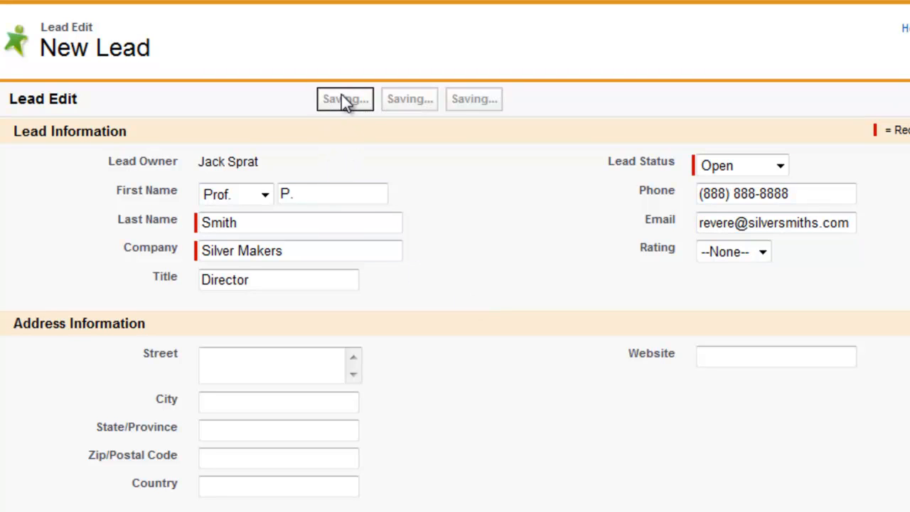
pyautogui.click(344, 99)
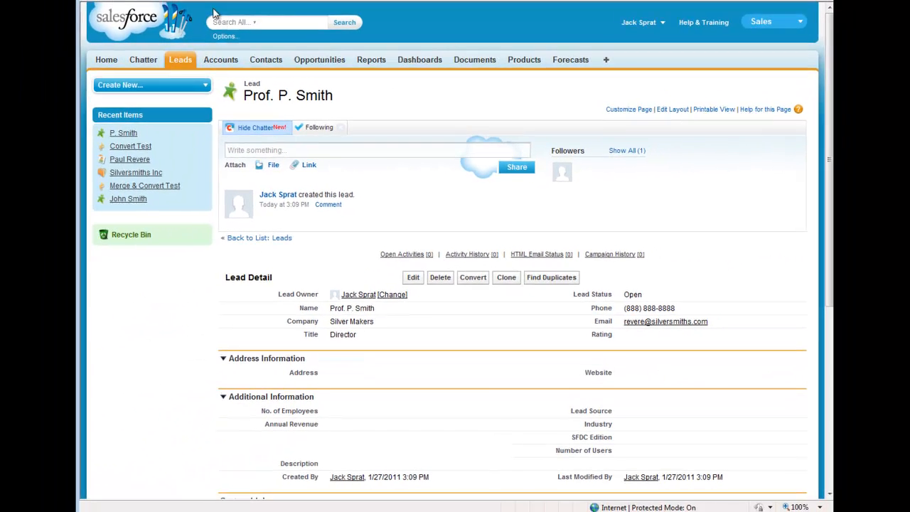
# Switch to the DupeCatcher app and list all duplicate alerts, revealing Alert-18
pyautogui.click(130, 146)
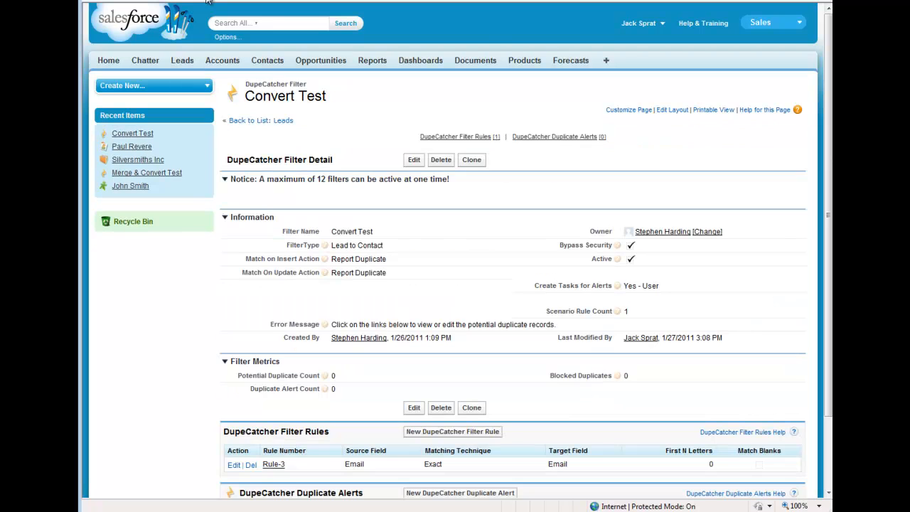
pyautogui.click(772, 22)
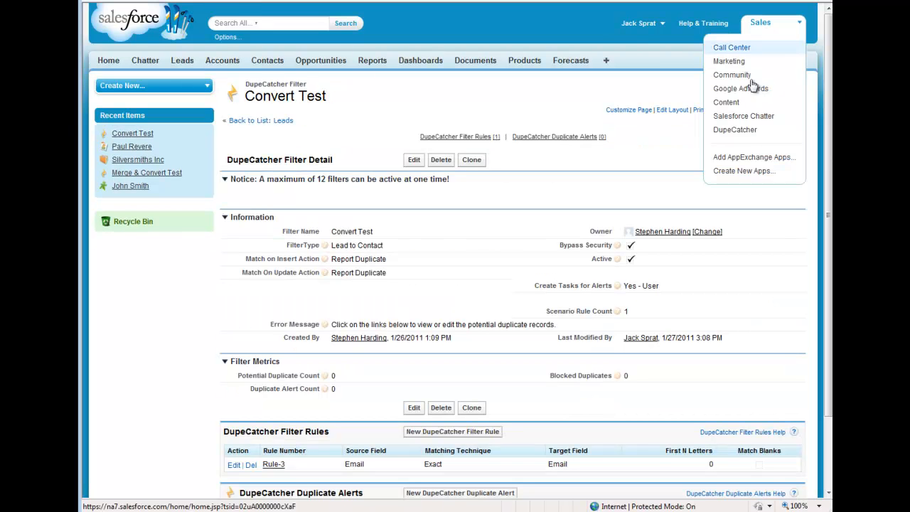
pyautogui.click(735, 130)
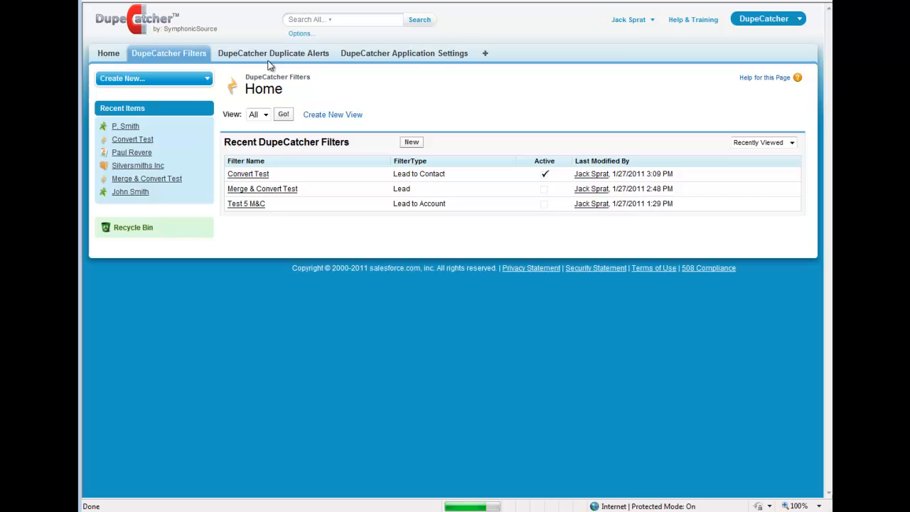
pyautogui.click(273, 52)
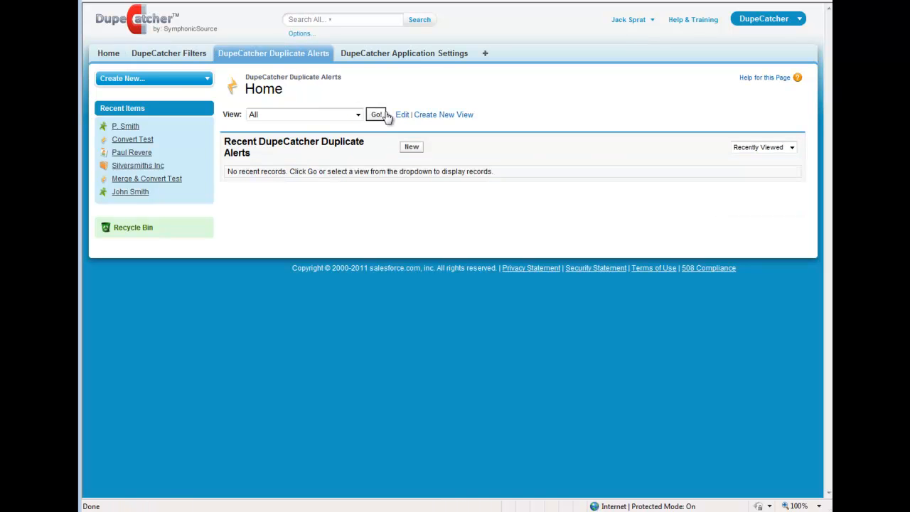
pyautogui.click(377, 114)
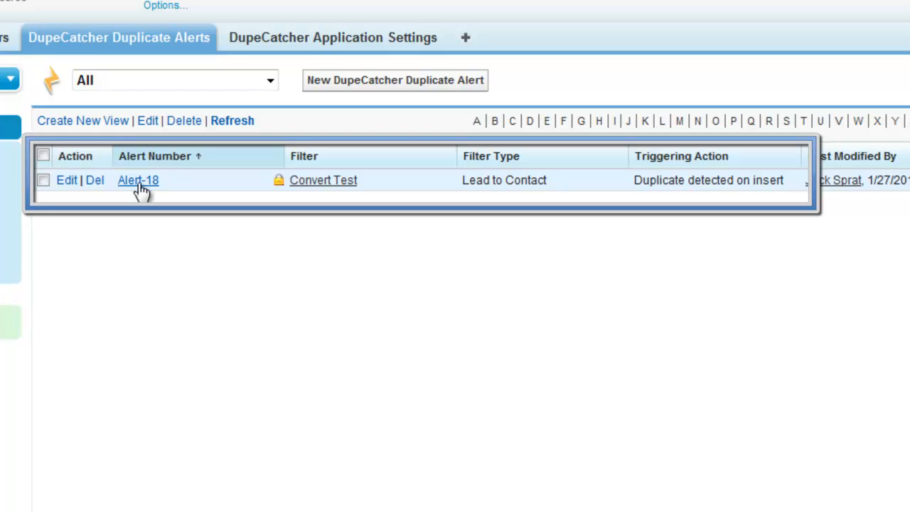
# Open Alert-18 (Paul Revere vs. P. Smith) and choose Merge or Convert Duplicates
pyautogui.click(138, 179)
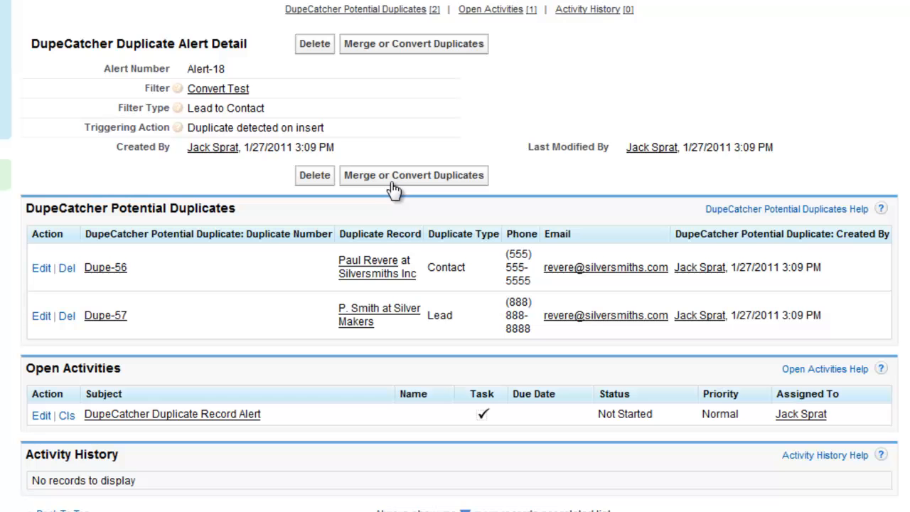
pyautogui.moveTo(393, 180)
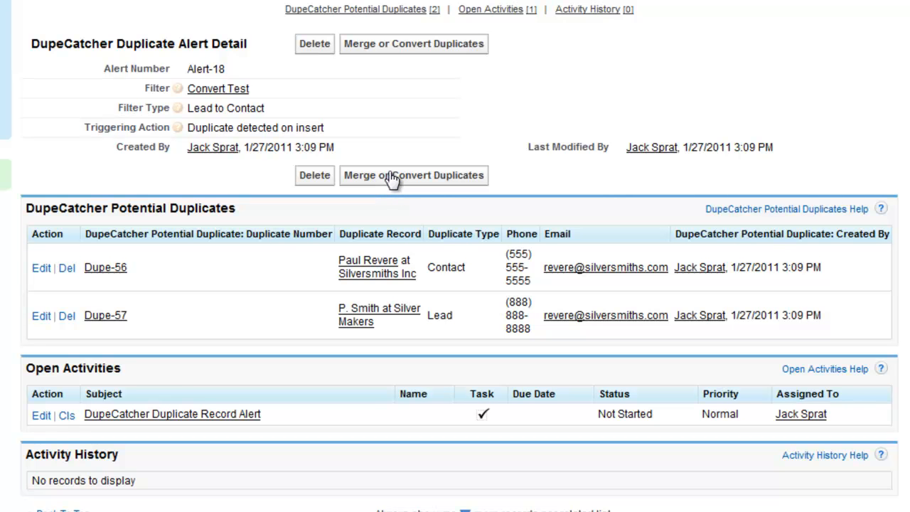
pyautogui.click(413, 175)
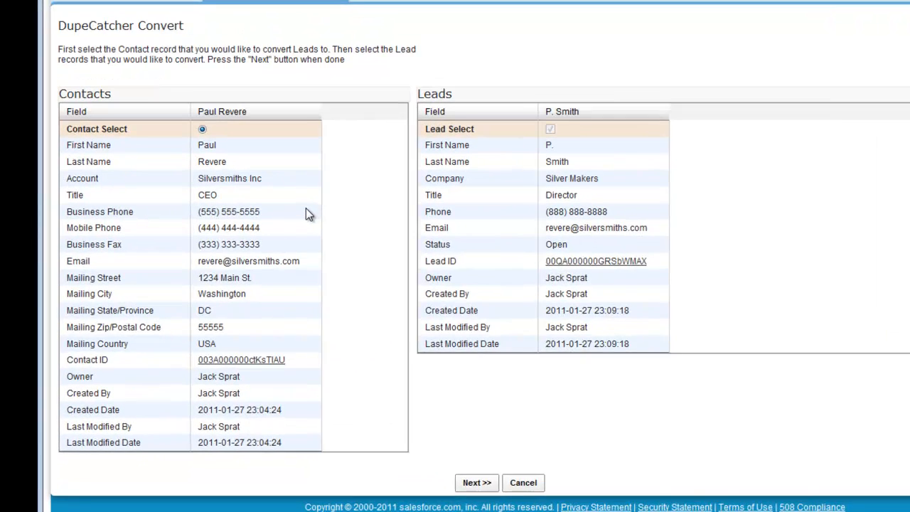
# Keep contact Paul Revere and lead P. Smith selected and proceed with Next
pyautogui.scroll(-3)
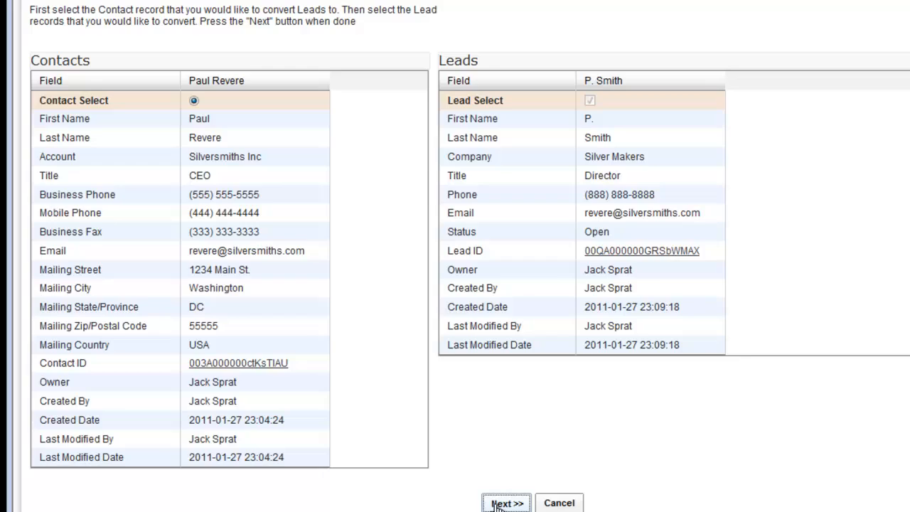
pyautogui.click(506, 502)
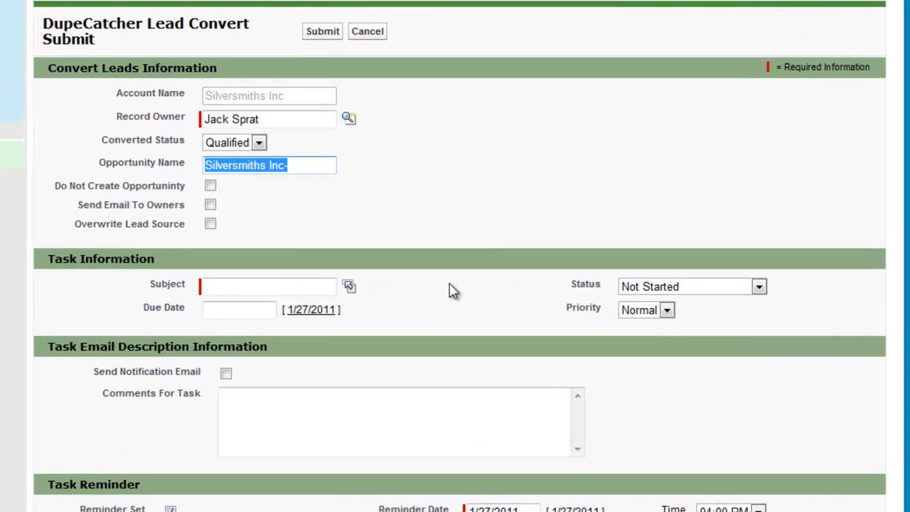
pyautogui.moveTo(349, 286)
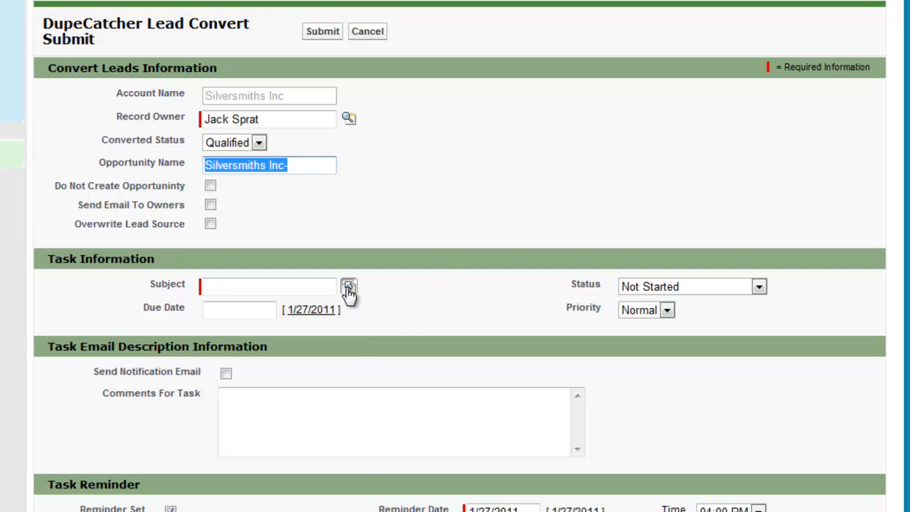
# Choose Call as the task subject and enable Send Notification Email
pyautogui.click(349, 285)
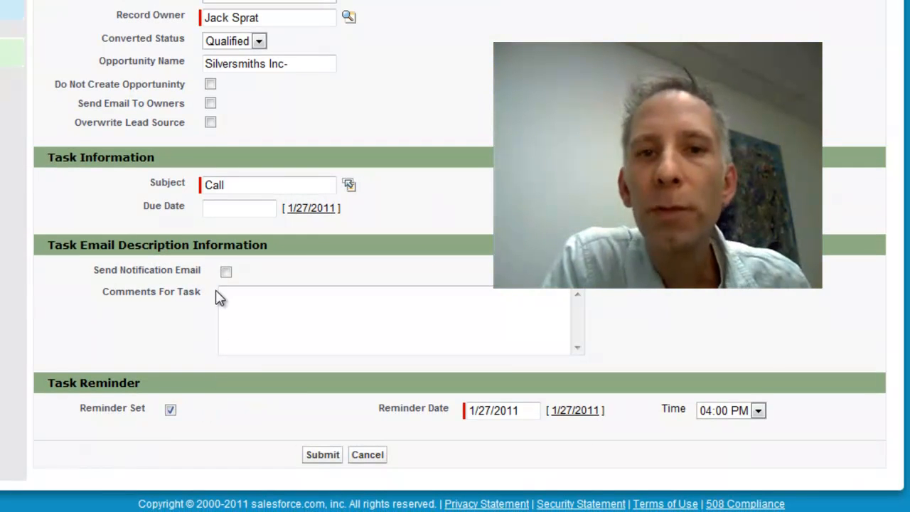
pyautogui.click(226, 271)
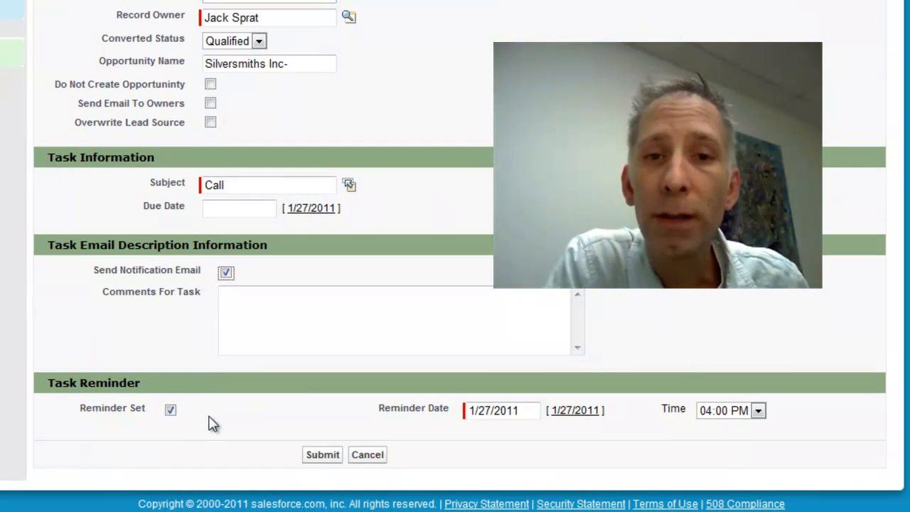